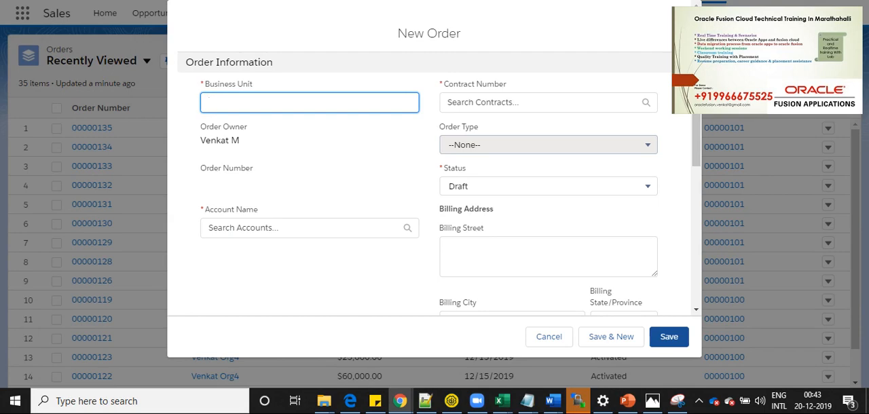
- Dismiss the Salesforce New Order dialog and bring up the OIC Connections page
click(668, 336)
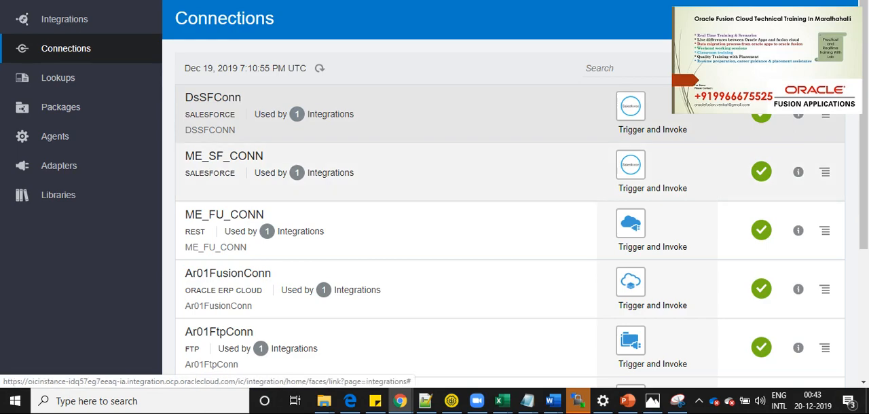
- Open the DsSFConn Salesforce connection and scroll through its settings
click(213, 97)
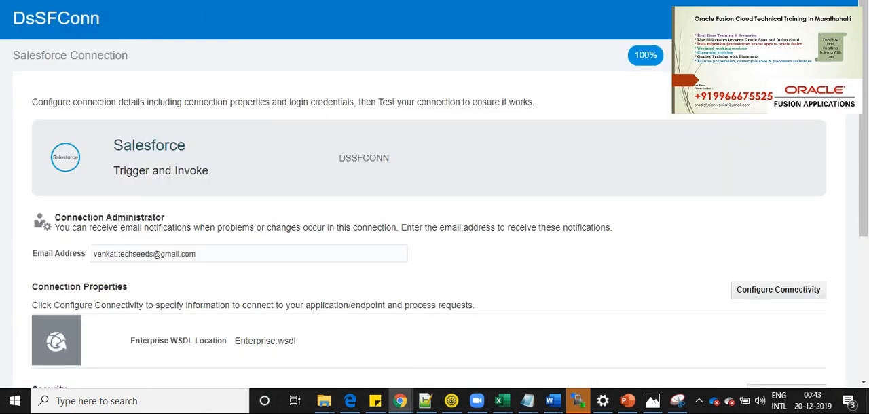
scroll(down, 3)
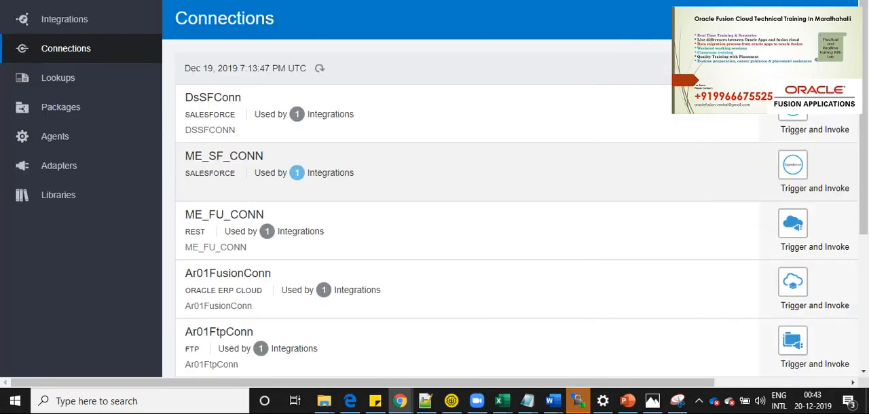
scroll(down, 3)
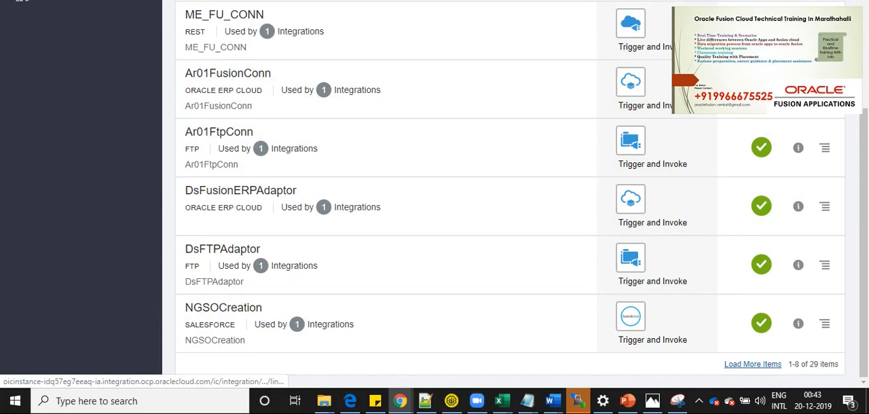
- Load more connections and scroll down until DsUcf6Connection is listed
click(240, 190)
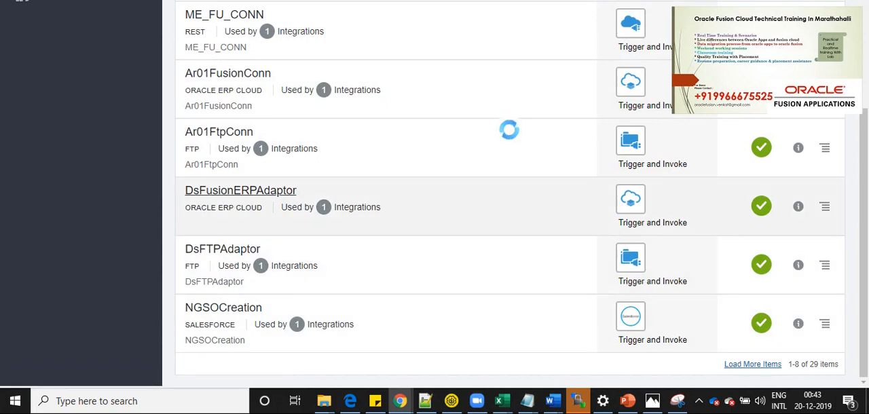
scroll(down, 3)
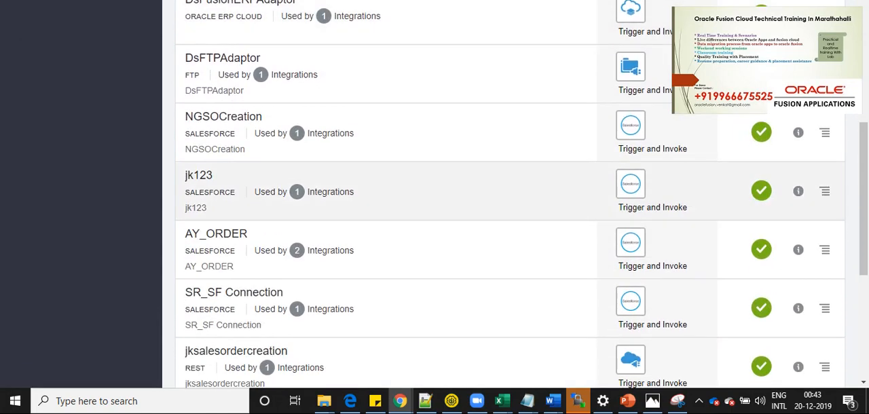
scroll(down, 3)
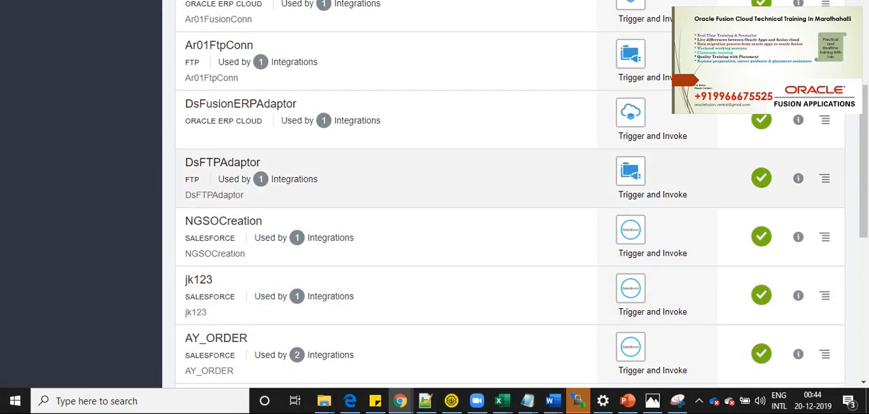
scroll(down, 3)
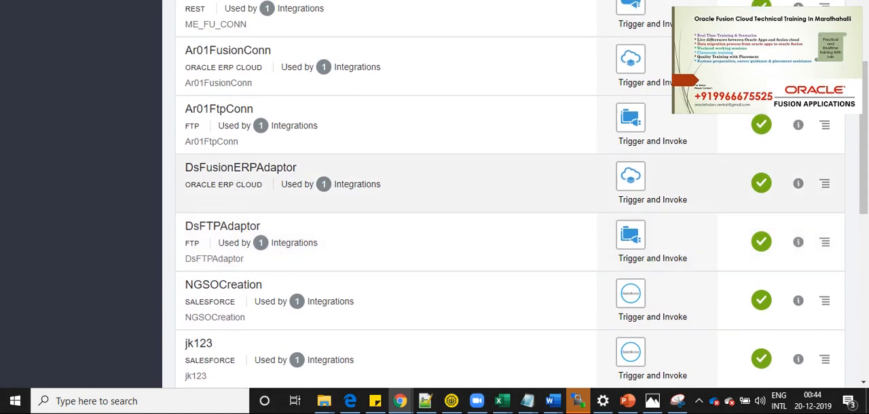
scroll(down, 3)
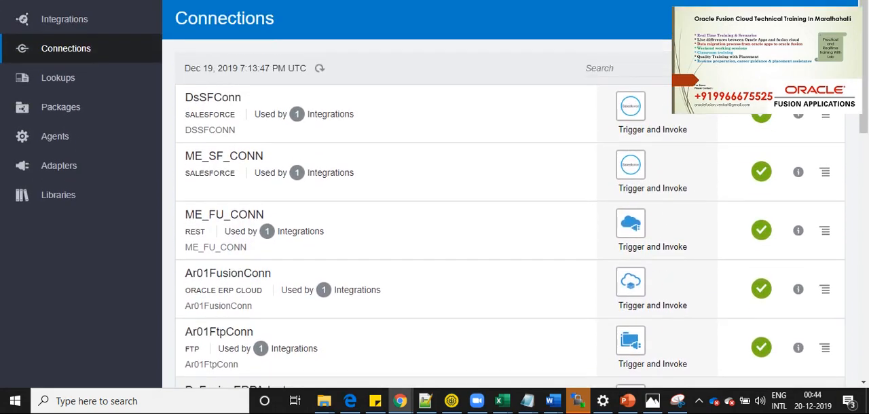
scroll(down, 3)
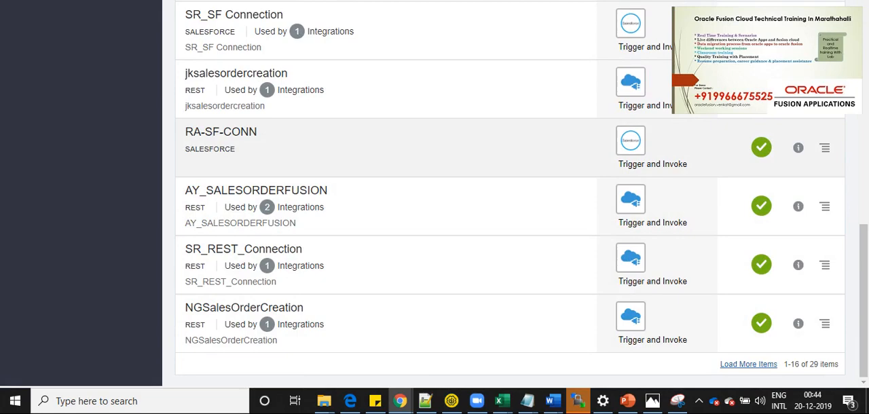
scroll(down, 3)
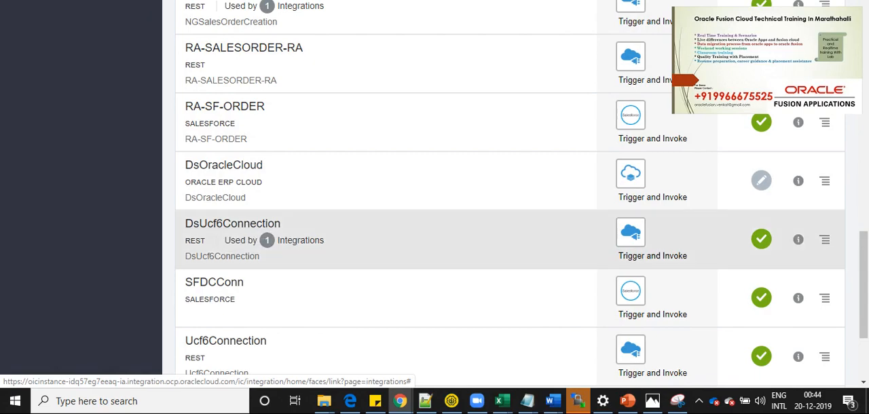
- Open DsUcf6Connection and scroll through its REST URL and basic-authentication security settings
click(232, 224)
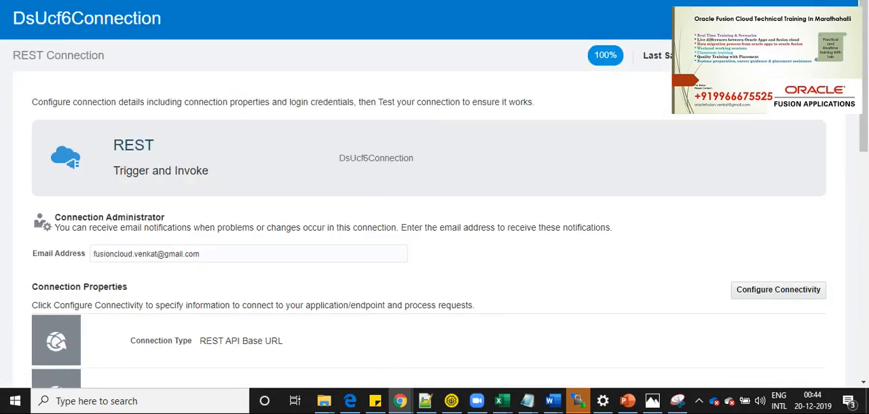
scroll(down, 3)
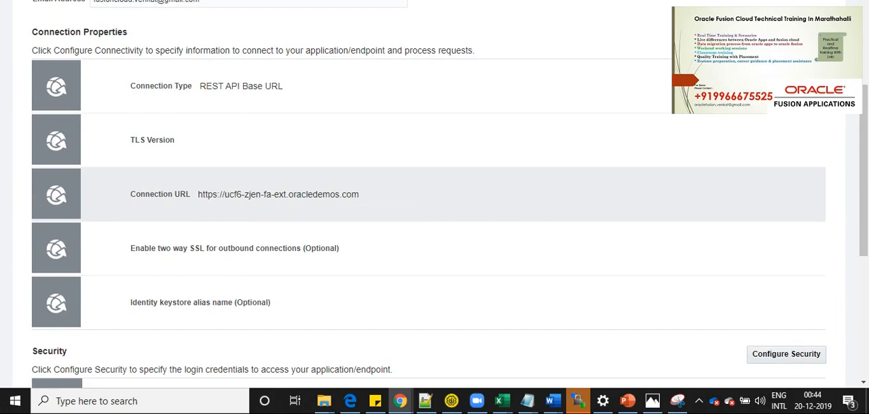
scroll(down, 3)
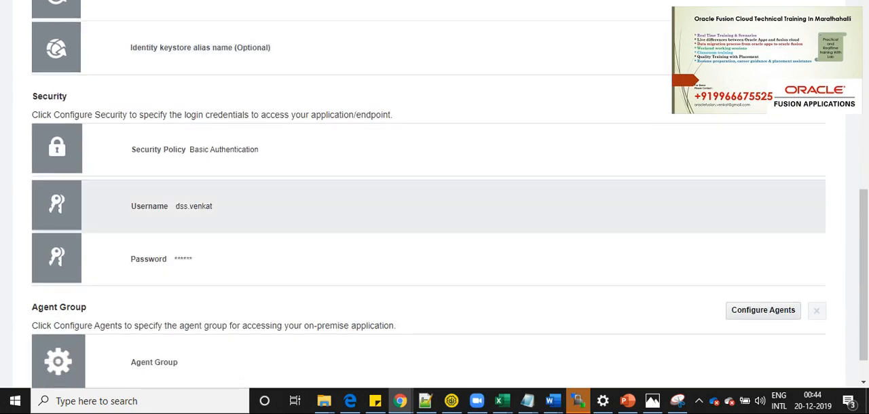
scroll(up, 3)
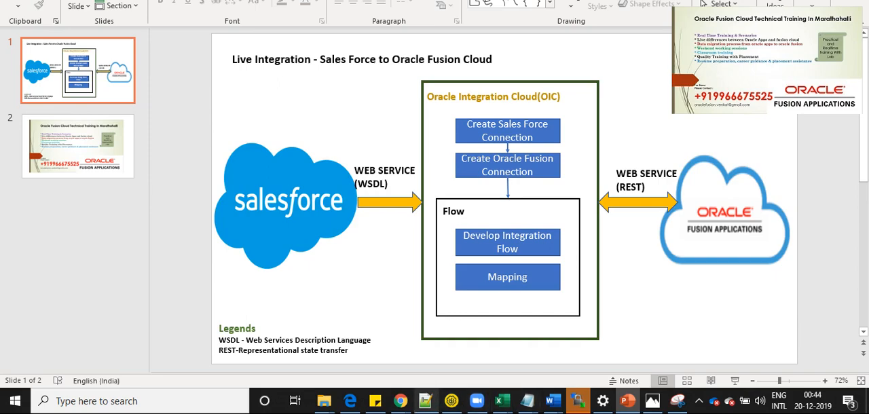
- Return from the PowerPoint overview slide to the OIC Connections list
click(399, 401)
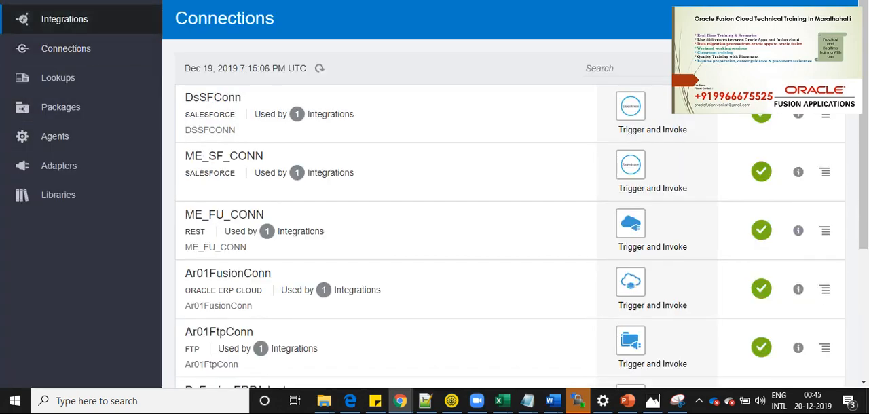
- Open the DsSFConn-to-DsUcf6Connection sales order integration from the Integrations list
click(64, 19)
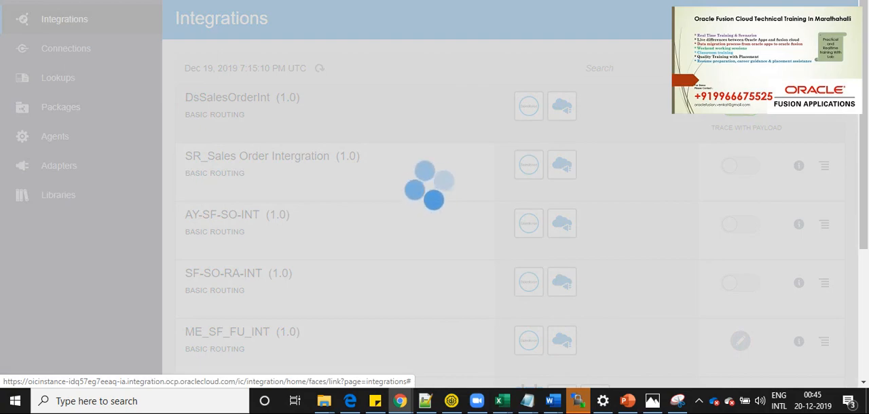
click(226, 97)
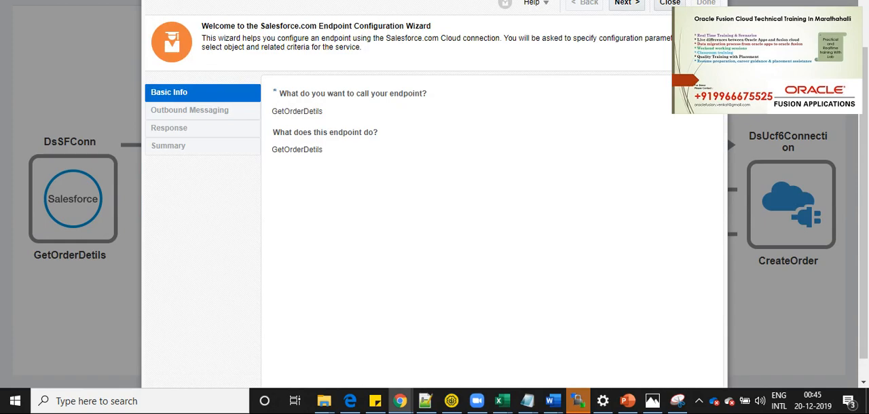
- Step the GetOrderDetils wizard through outbound messaging and response, then reach the CreateOrder endpoint
click(625, 3)
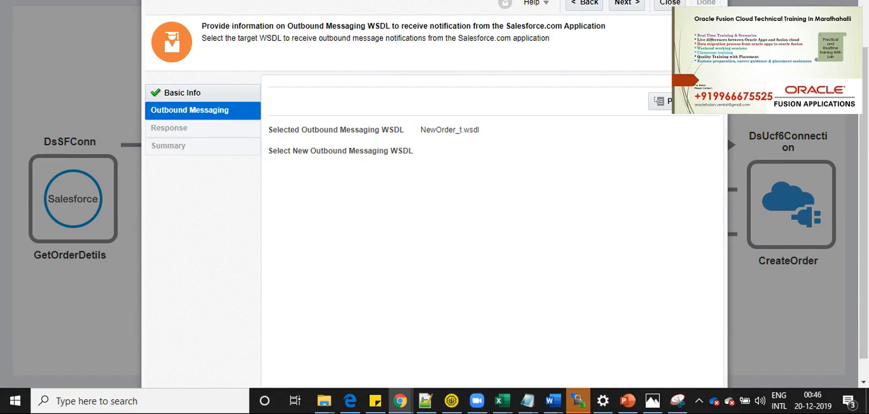
click(625, 3)
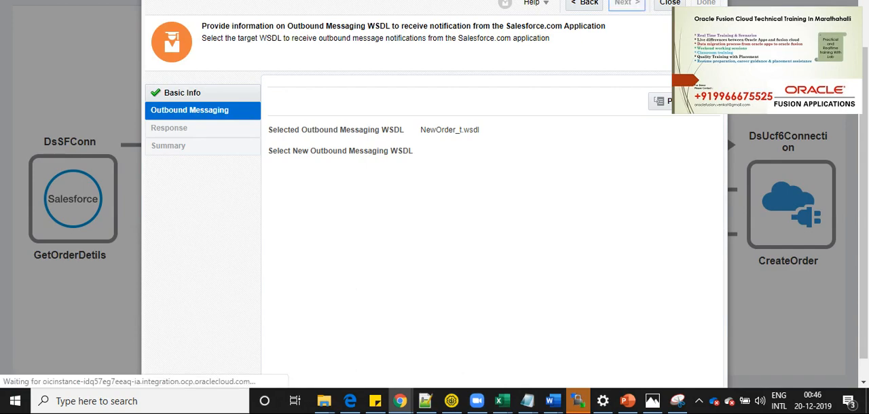
click(625, 3)
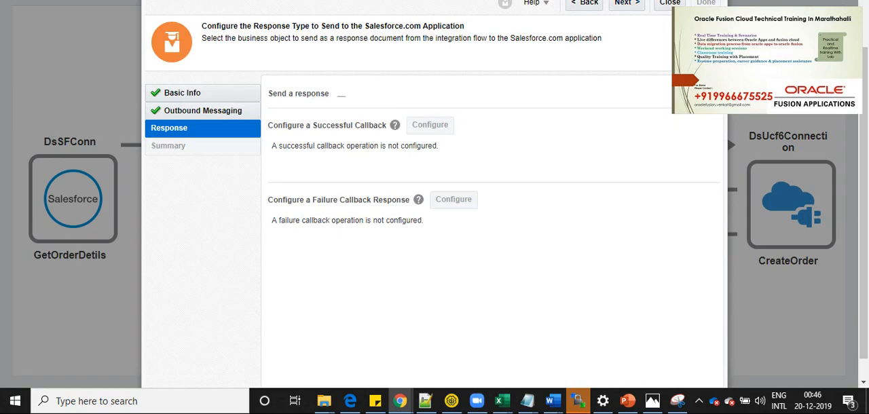
click(625, 2)
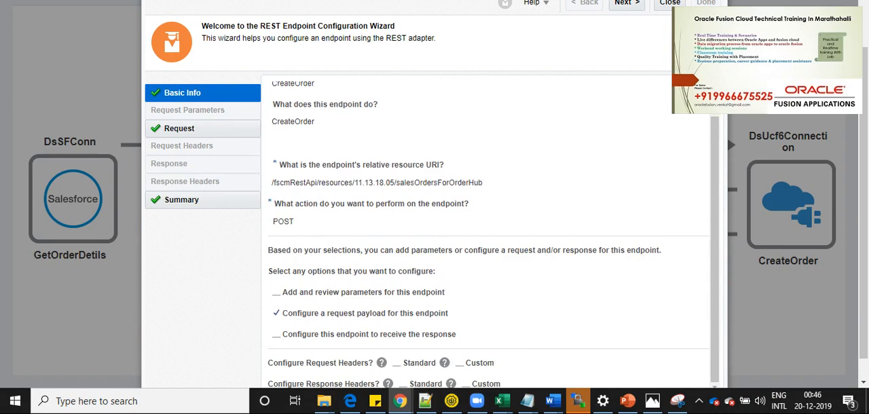
- Review the CreateOrder JSON request payload and return to the flow canvas
click(626, 3)
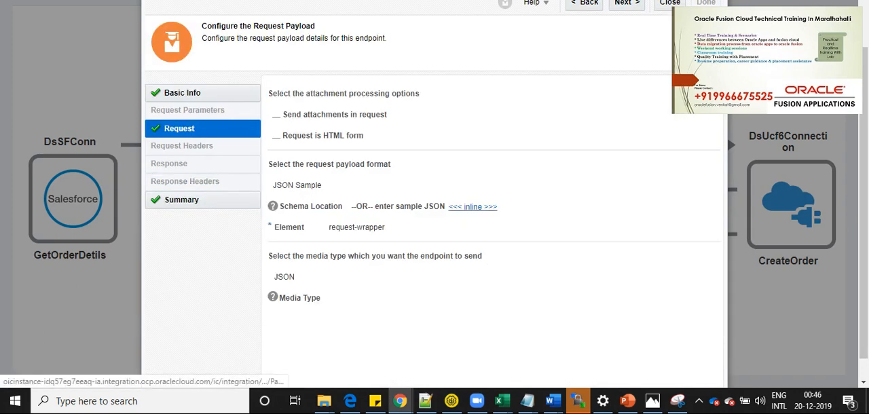
click(473, 206)
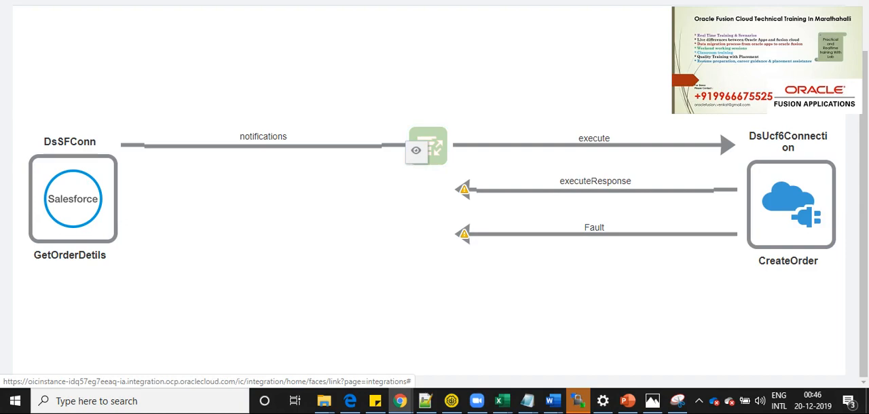
- Inspect the mapper: Order fields feeding SourceTransactionNumber and BusinessUnitName
click(416, 150)
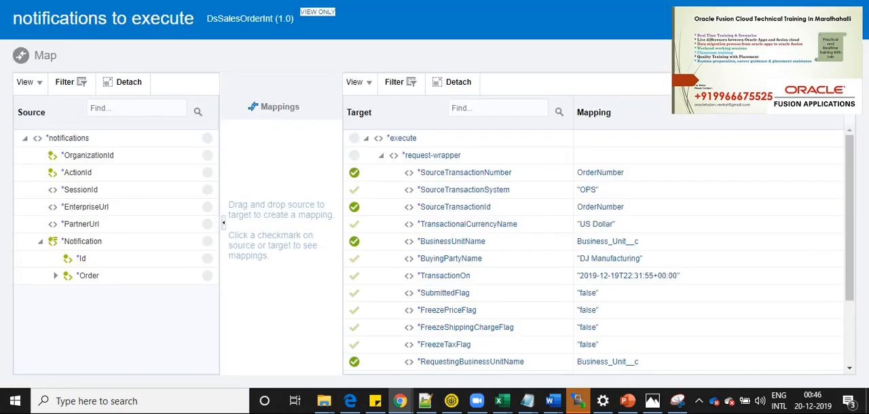
click(88, 276)
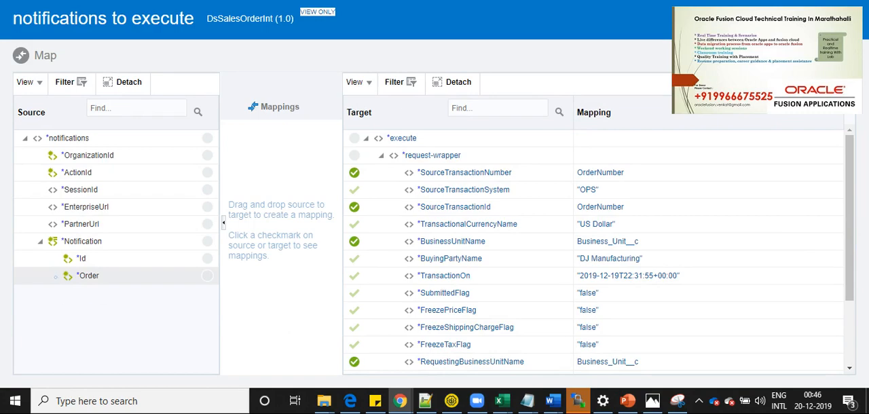
click(55, 276)
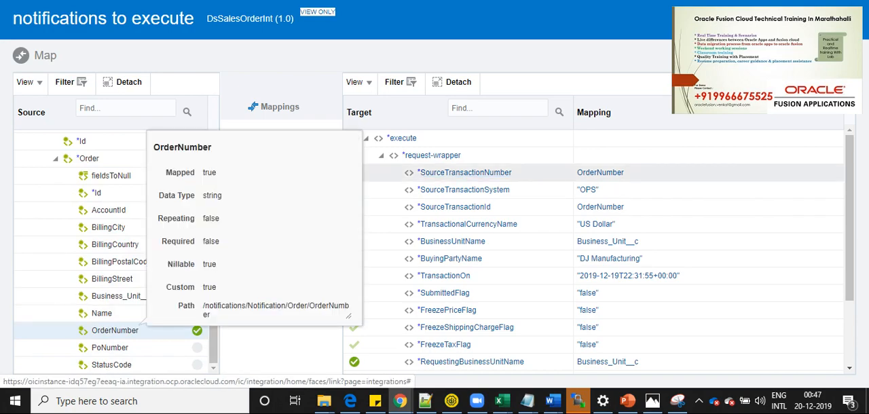
click(451, 240)
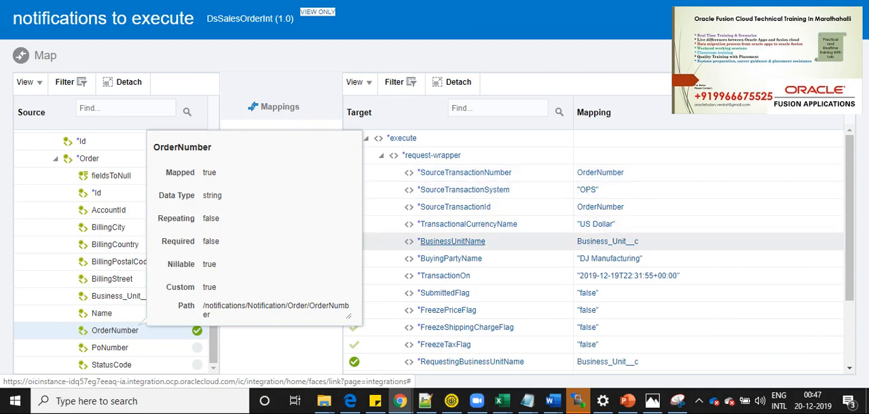
click(455, 206)
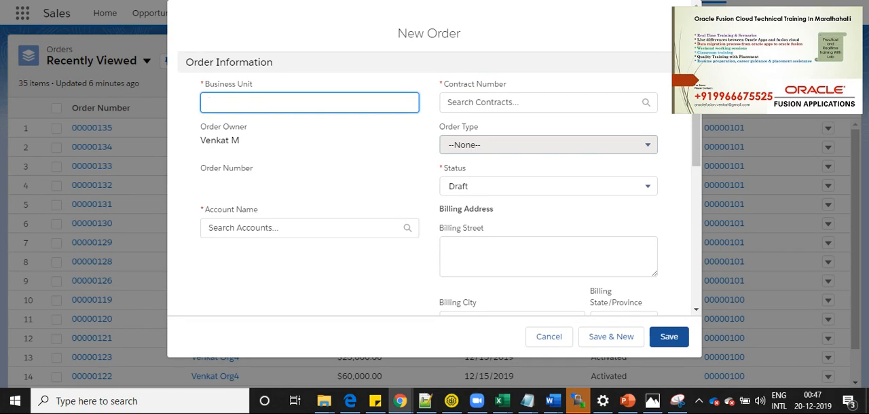
- Enter business unit US1 Business Unit and attach contract 00000101 to the order
text(Us)
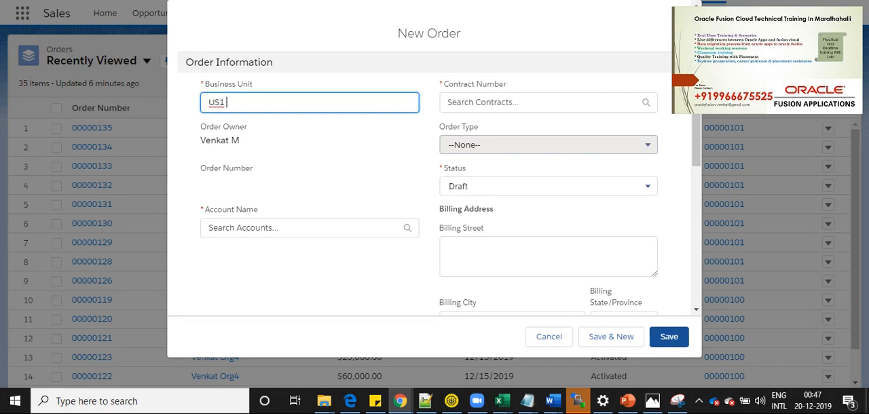
text(Bus)
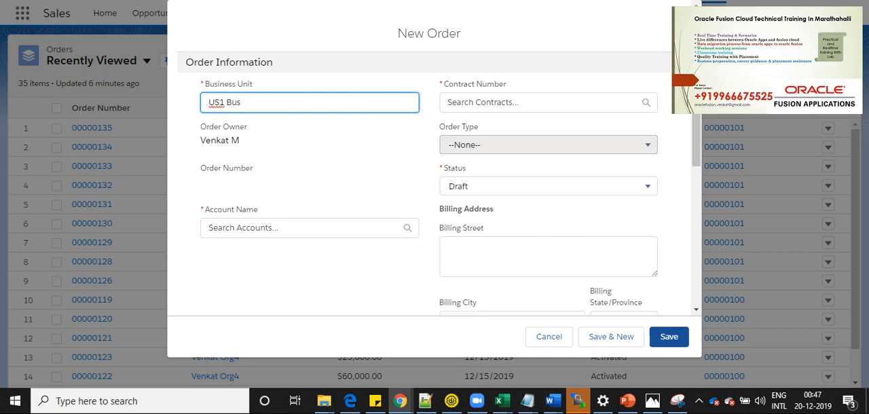
text(iness)
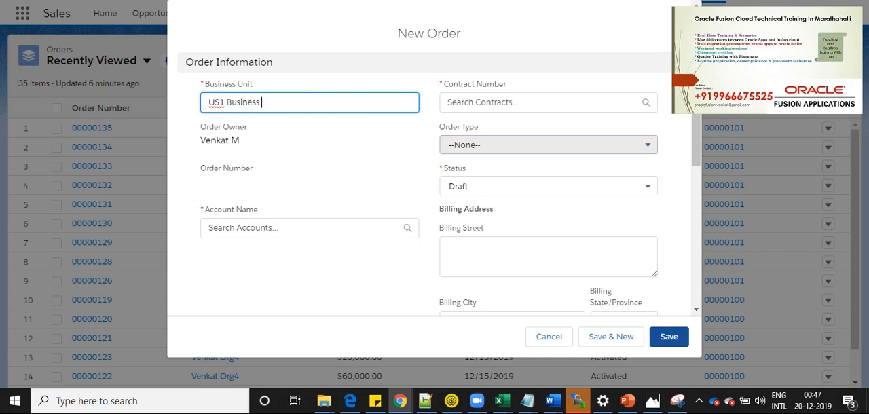
text(Unit)
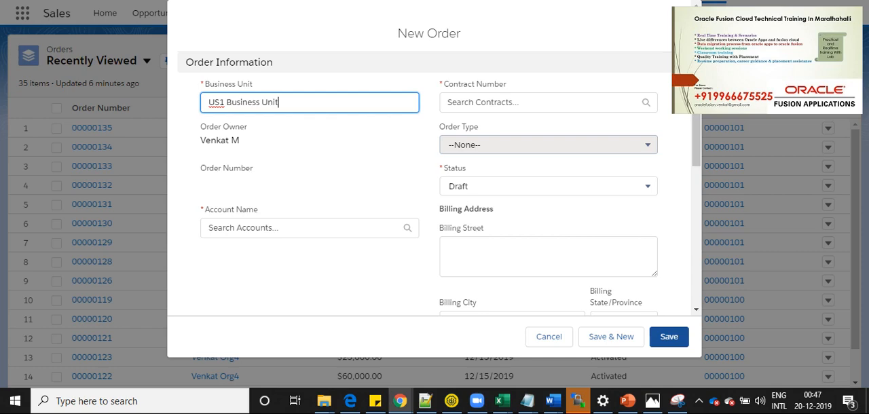
click(547, 102)
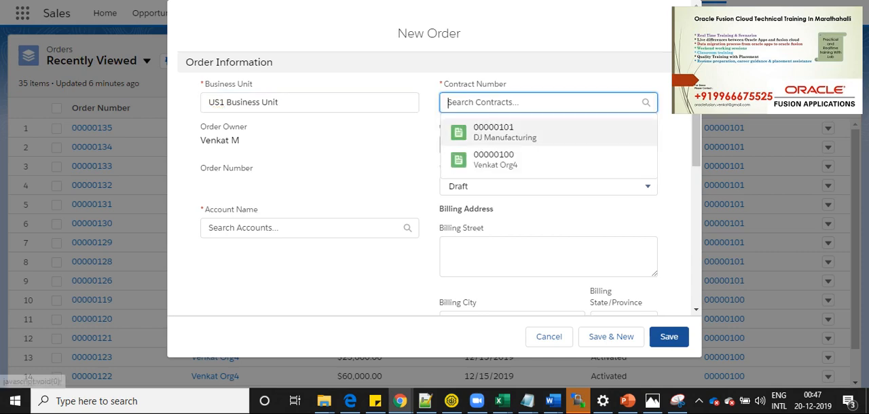
click(504, 131)
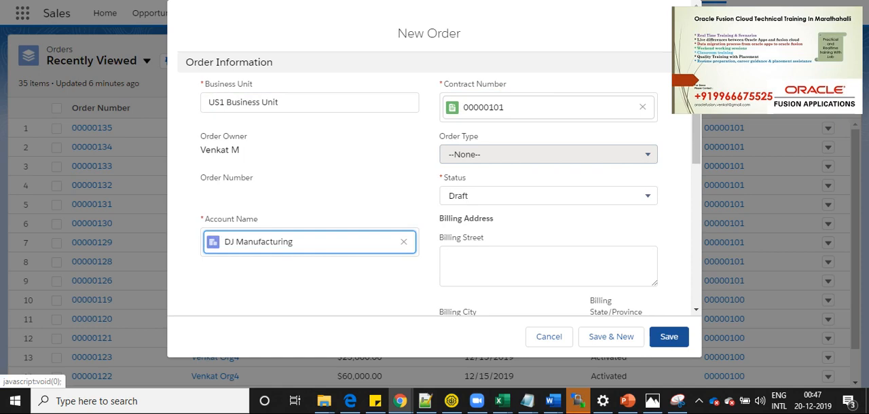
- Set the order start date to 12/19/2019 and save the draft order
scroll(down, 3)
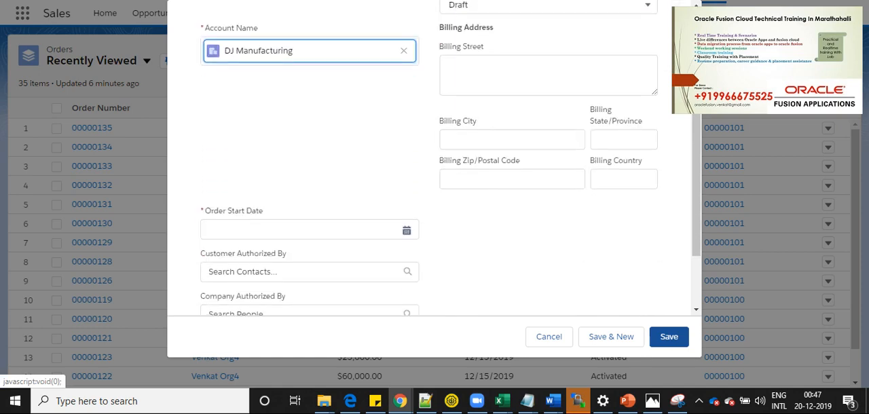
scroll(down, 3)
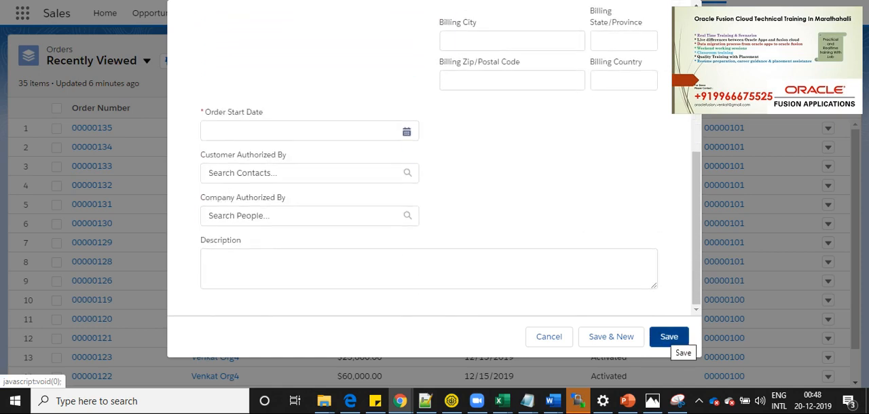
click(406, 130)
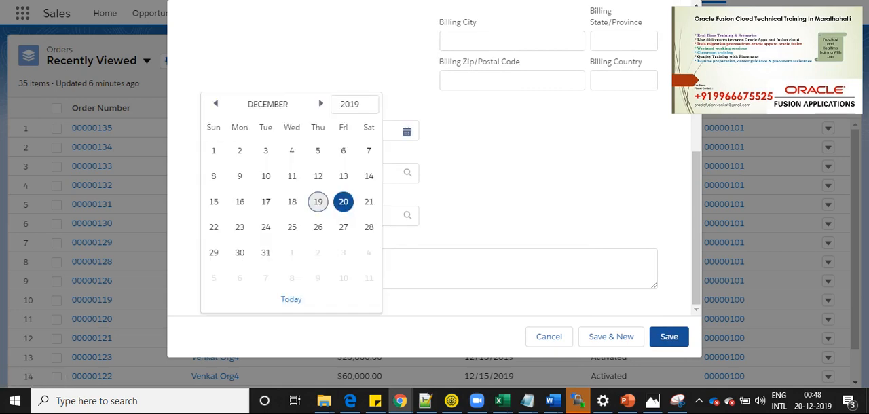
click(317, 201)
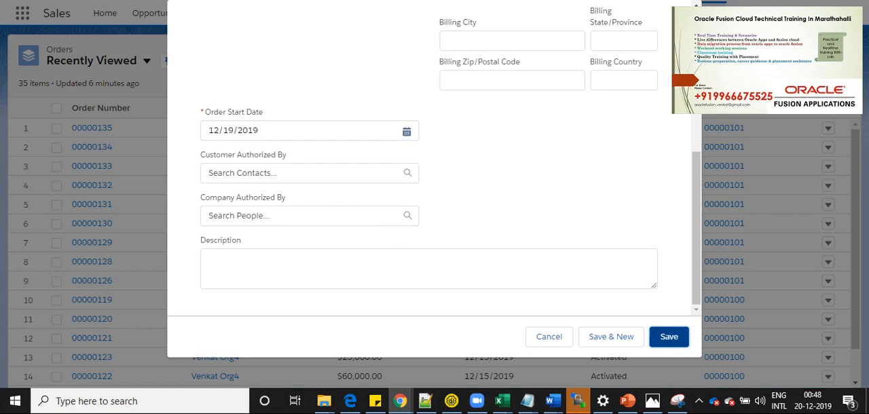
click(668, 337)
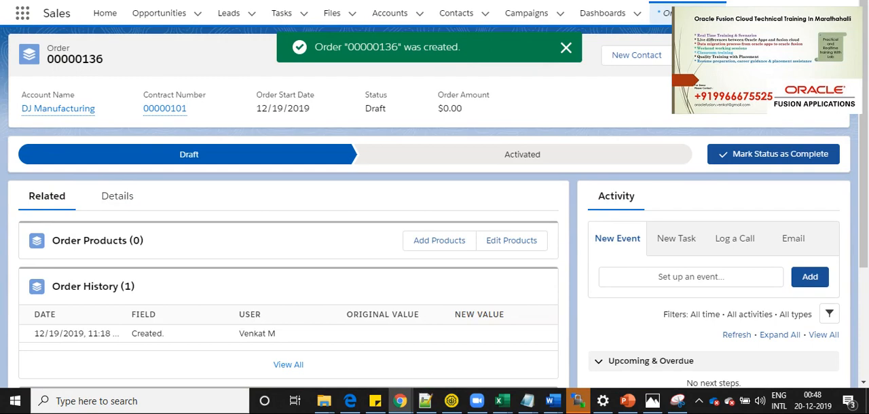
- Add product AS46340 from the OF Standard Price Book with quantity 1
click(565, 48)
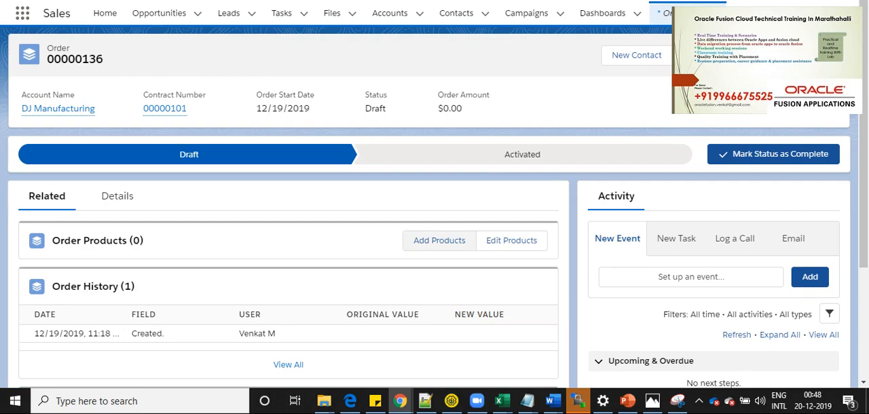
click(439, 240)
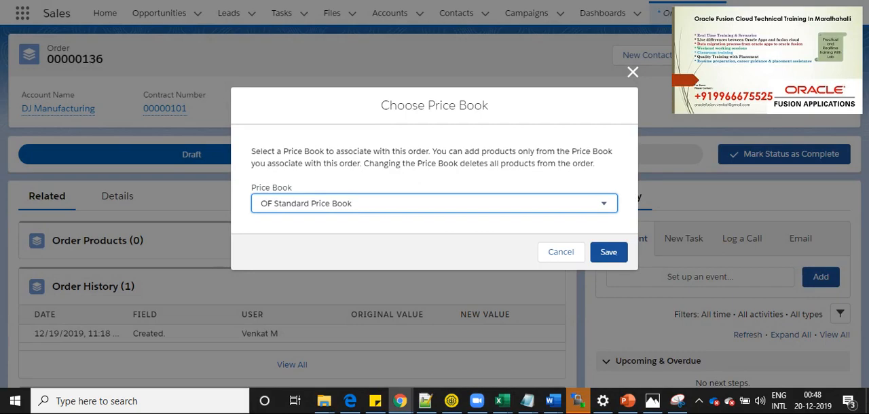
click(608, 251)
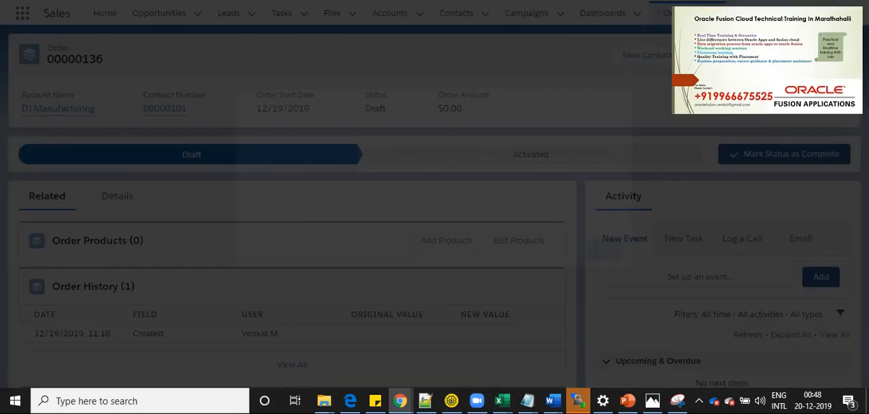
click(446, 241)
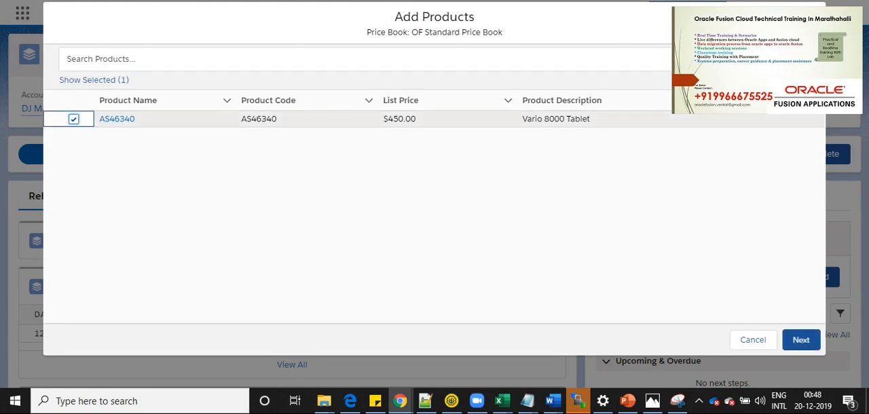
click(801, 339)
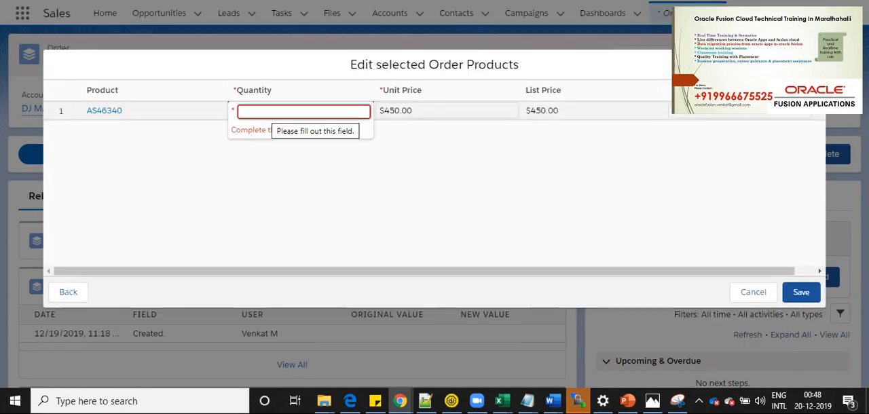
text(1)
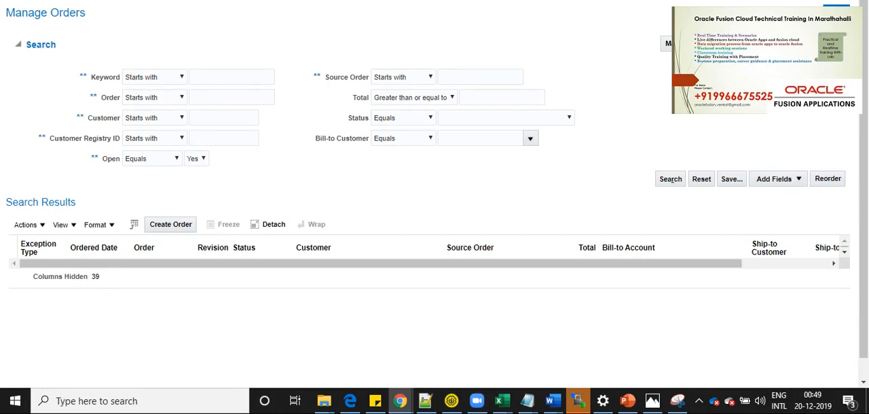
- Enter 00000136 as the source order and run the Manage Orders search
text(00000136)
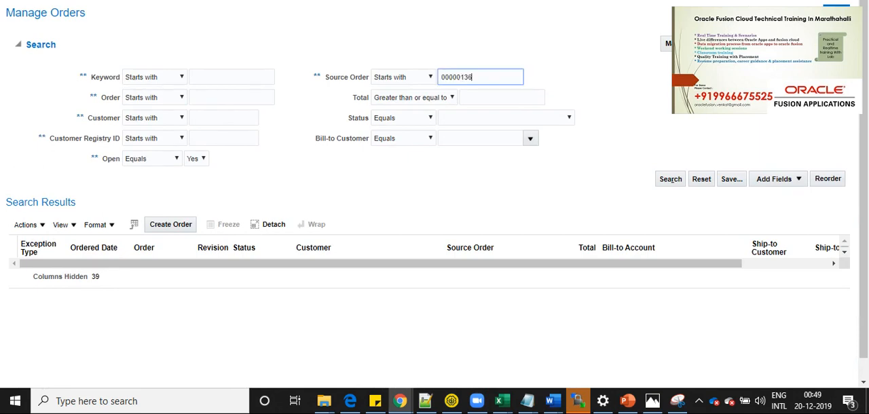
click(36, 44)
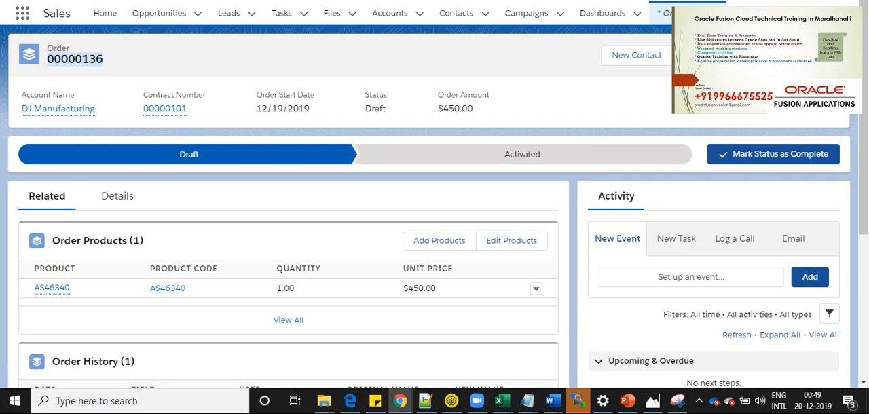
- Mark Activated as order 00000136's current status, then return to Fusion Manage Orders
click(772, 154)
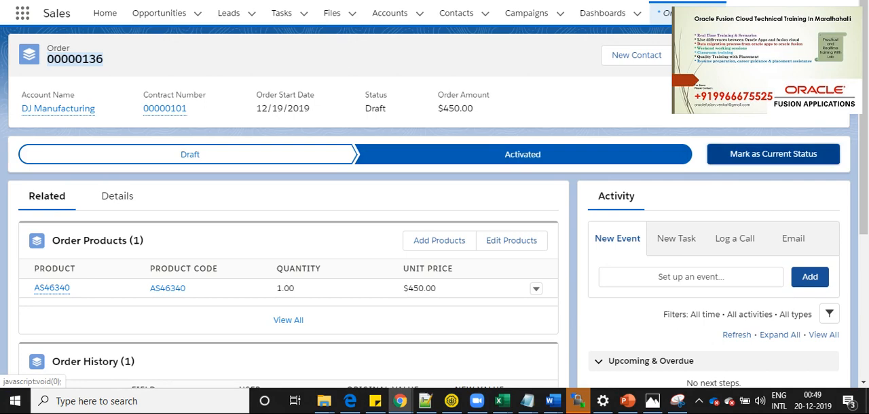
click(772, 154)
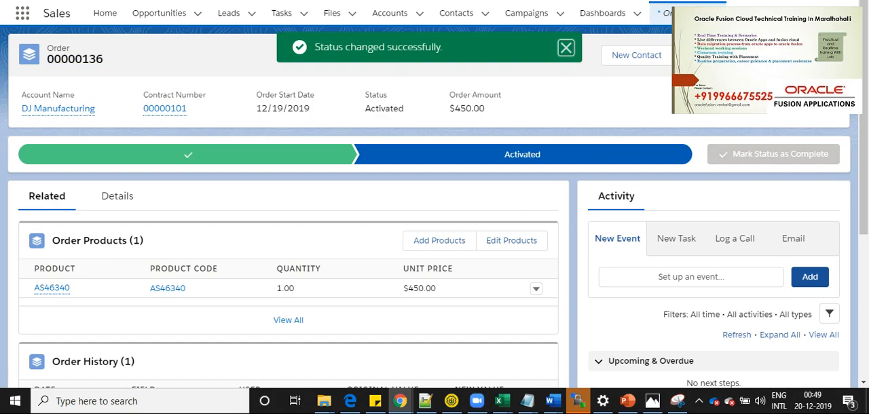
click(565, 47)
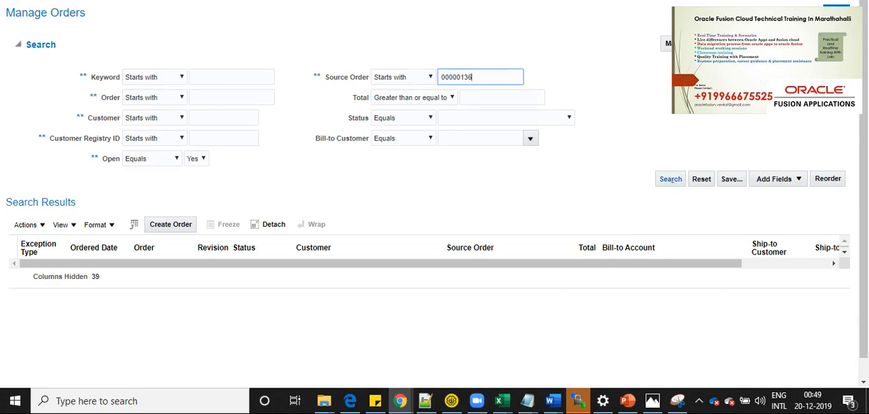
- Rerun the Manage Orders search for source order 00000136
click(670, 179)
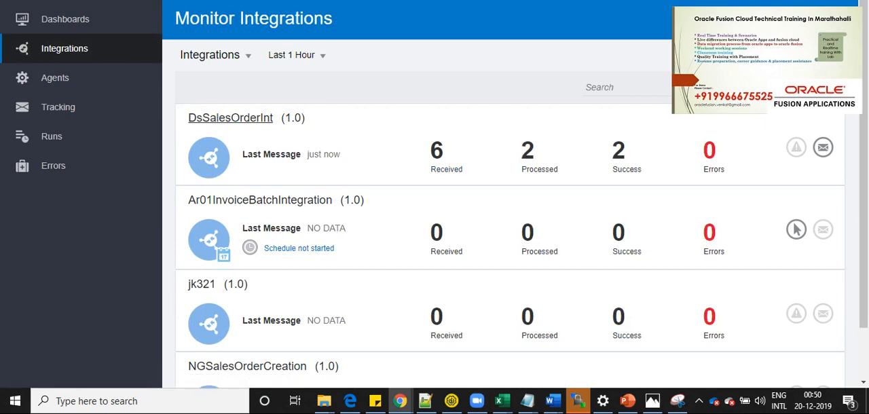
mouse_move(446, 169)
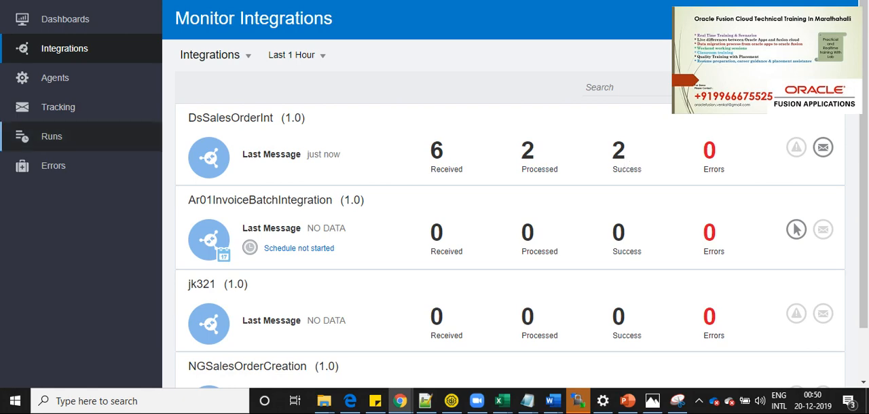
- Open the tracked instances list and the instance for order number 00000136
click(58, 107)
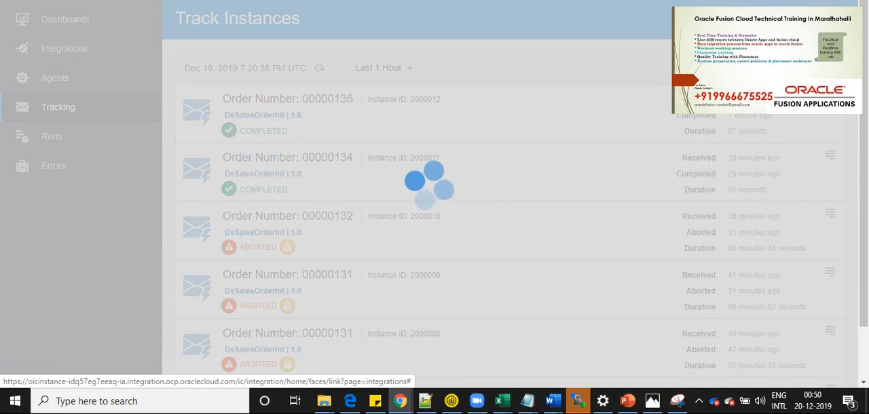
click(287, 99)
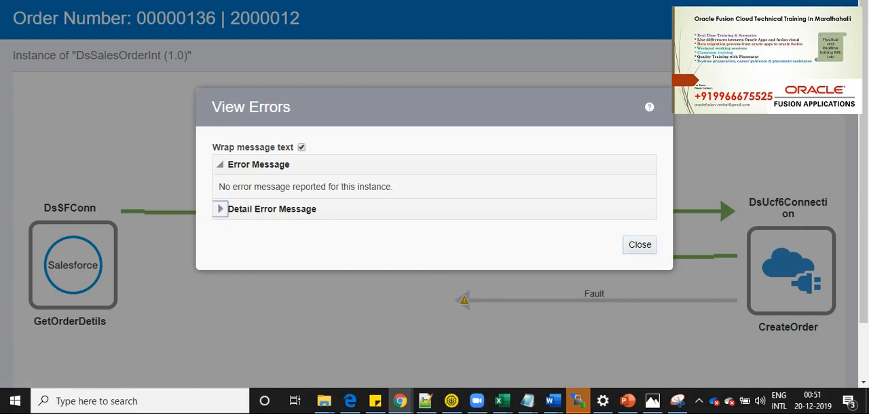
- Check the instance's detailed error message and its empty activity stream
click(220, 208)
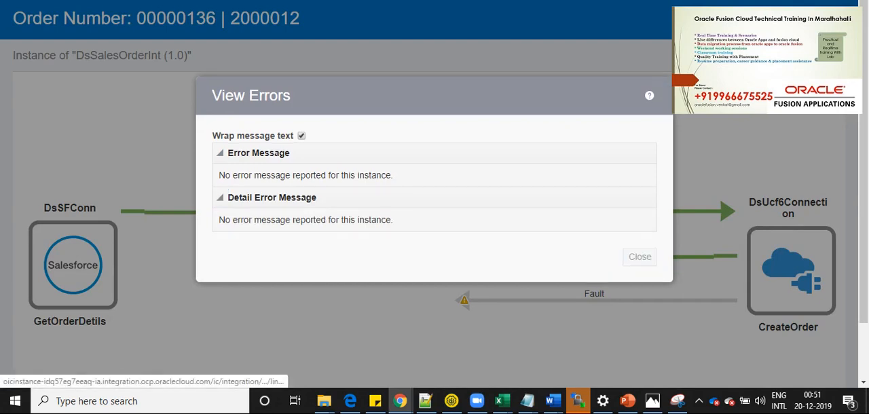
click(638, 257)
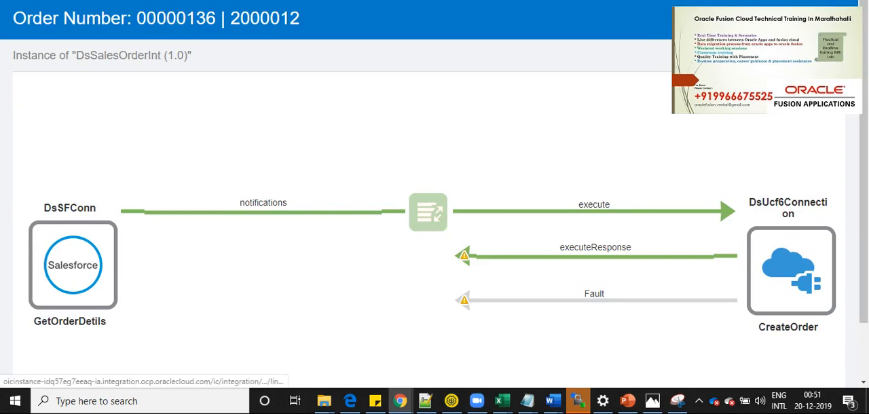
click(428, 211)
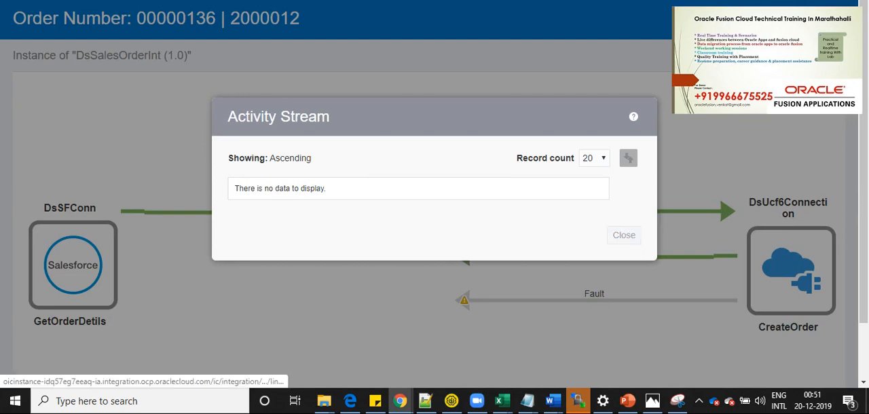
click(623, 234)
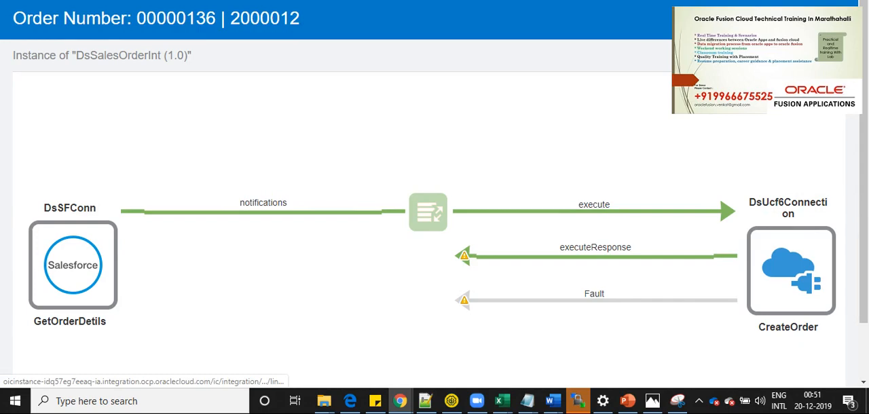
- Review the successful audit trail and the Order Number business identifier
click(427, 212)
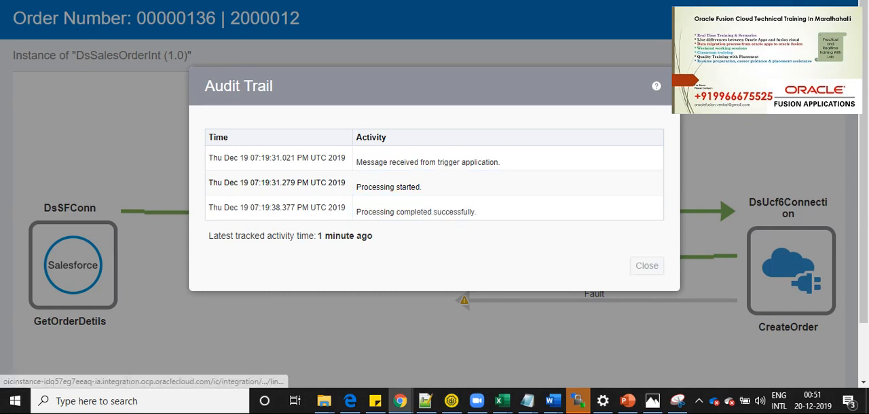
click(645, 265)
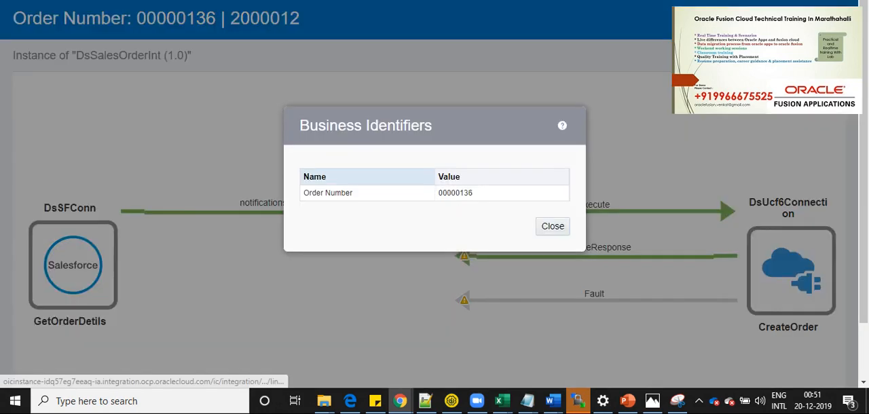
double_click(455, 192)
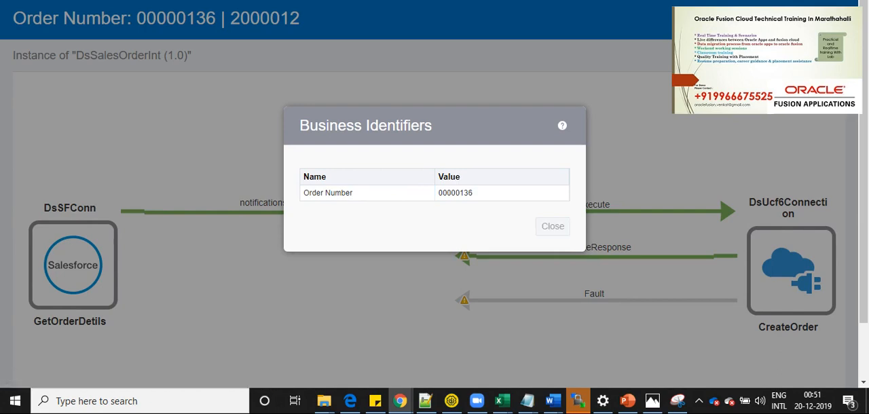
click(552, 226)
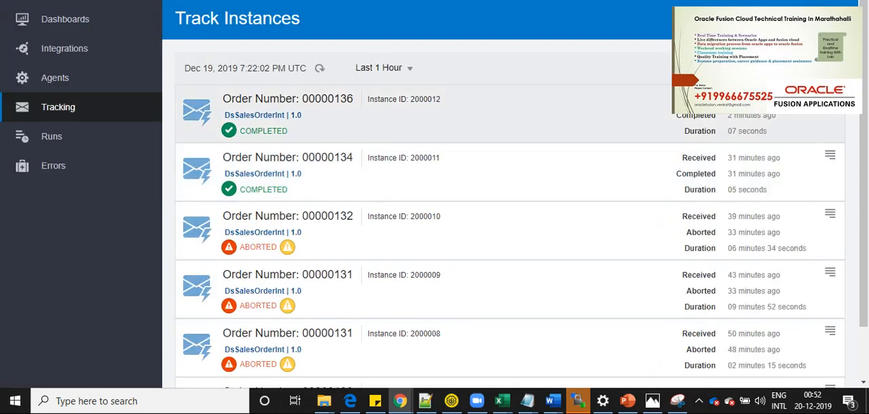
mouse_move(287, 99)
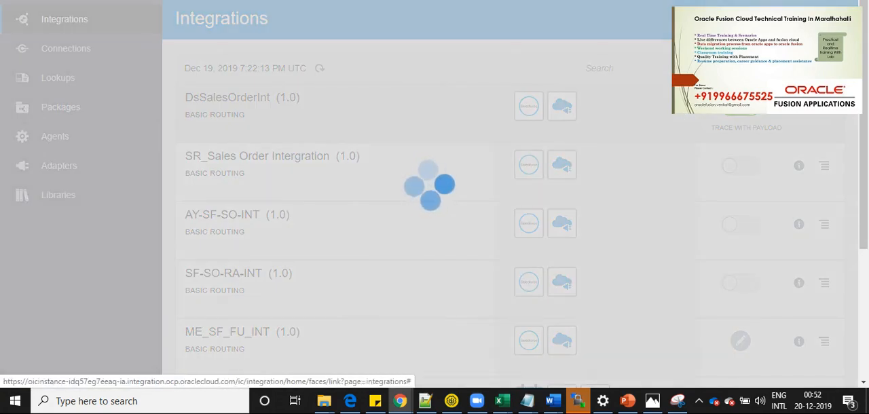
- Open DsSalesOrderInt's tracking setup showing OrderNumber as the primary field
click(226, 97)
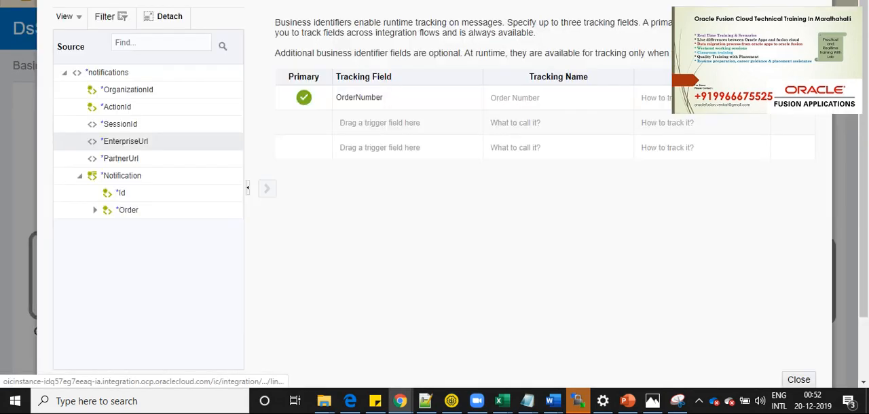
click(121, 192)
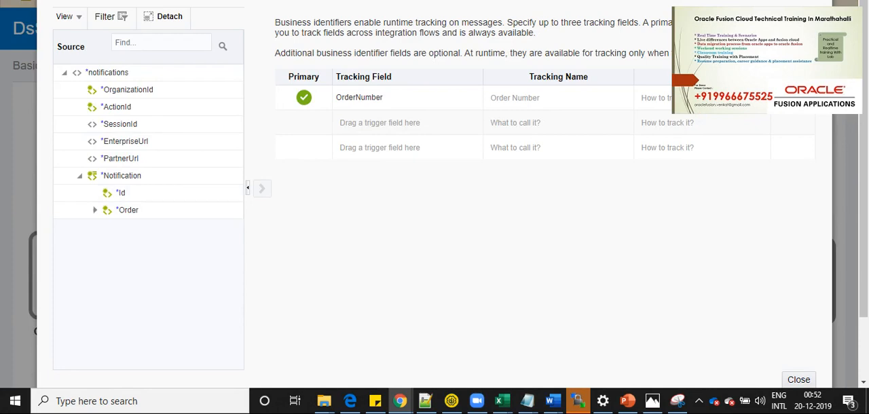
click(557, 122)
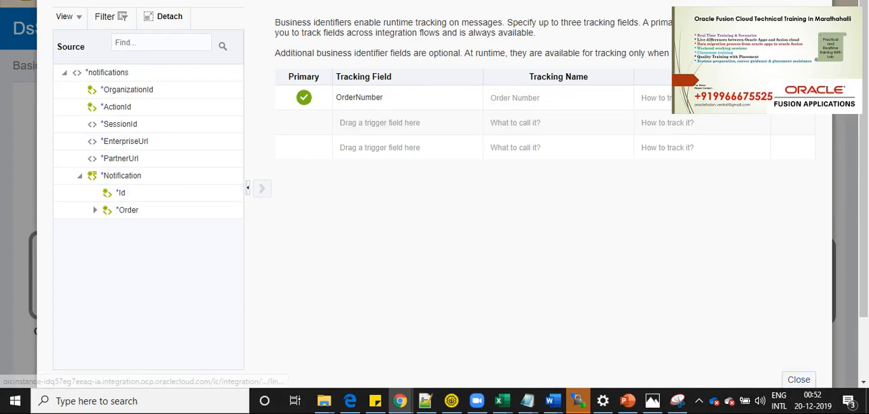
click(798, 380)
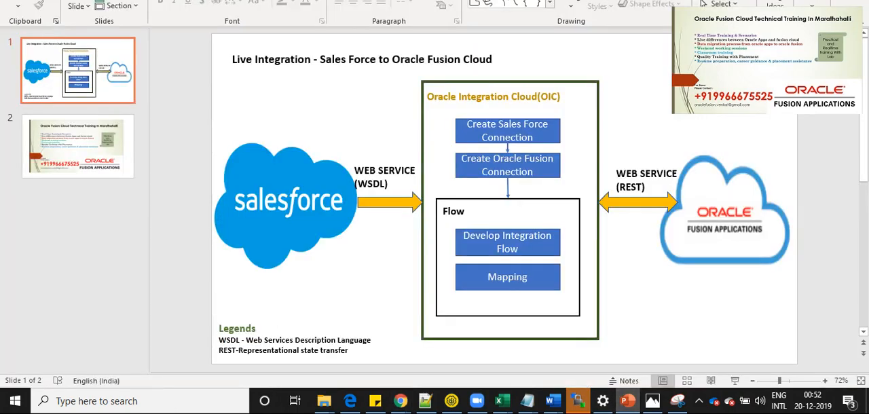
- Show slide 2, the Oracle Fusion Cloud training promotion
click(78, 146)
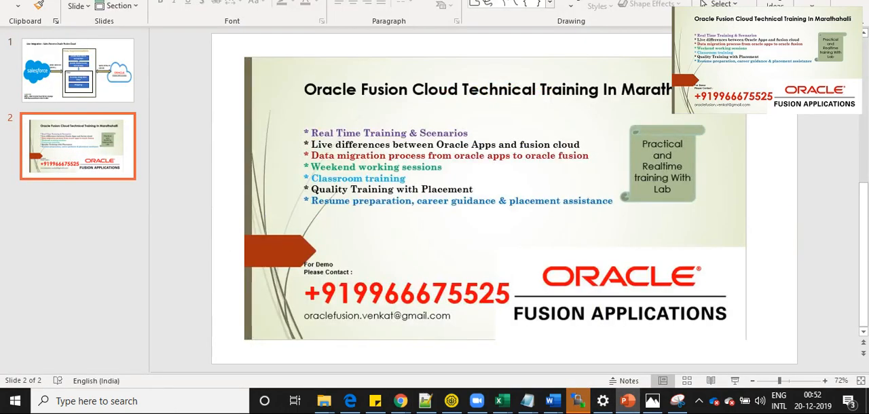